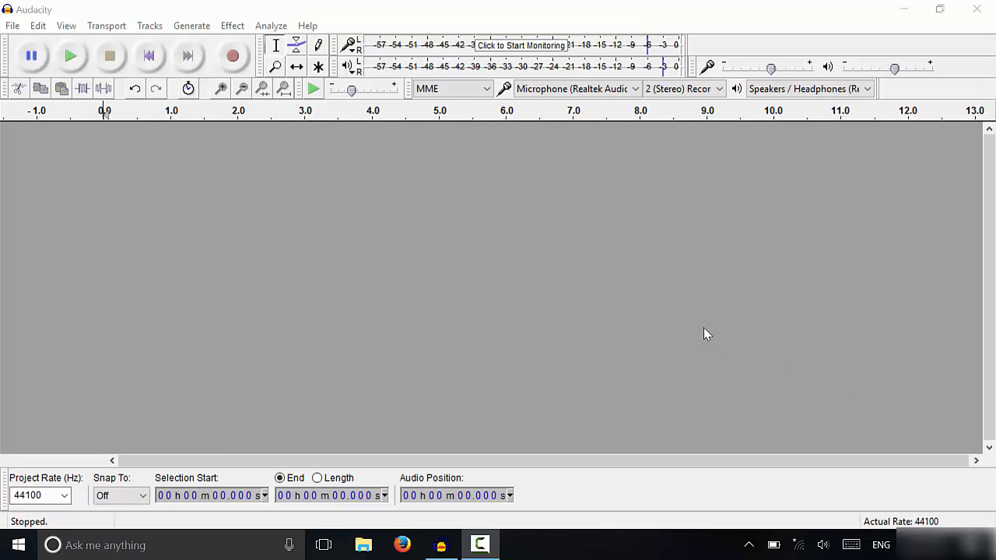
pyautogui.moveTo(568, 331)
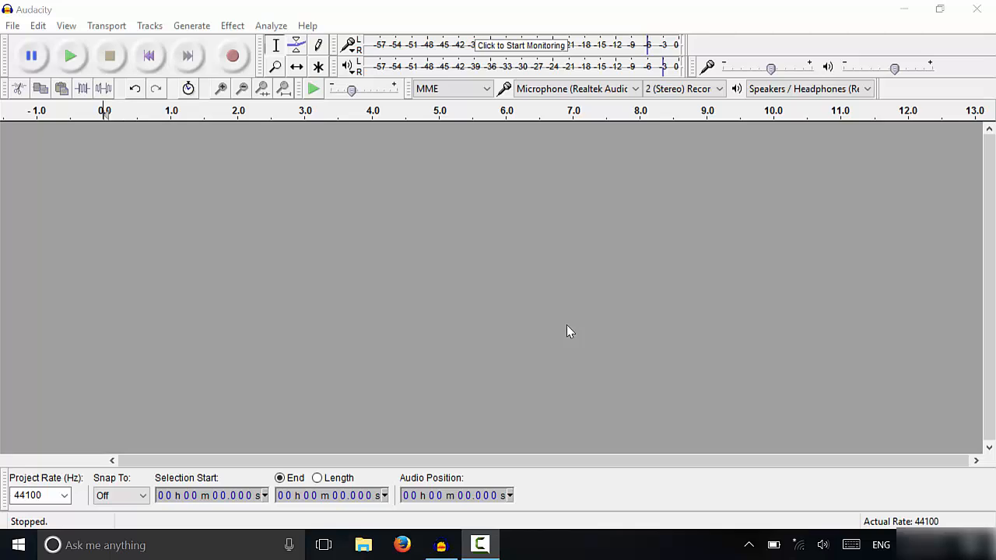
pyautogui.moveTo(513, 317)
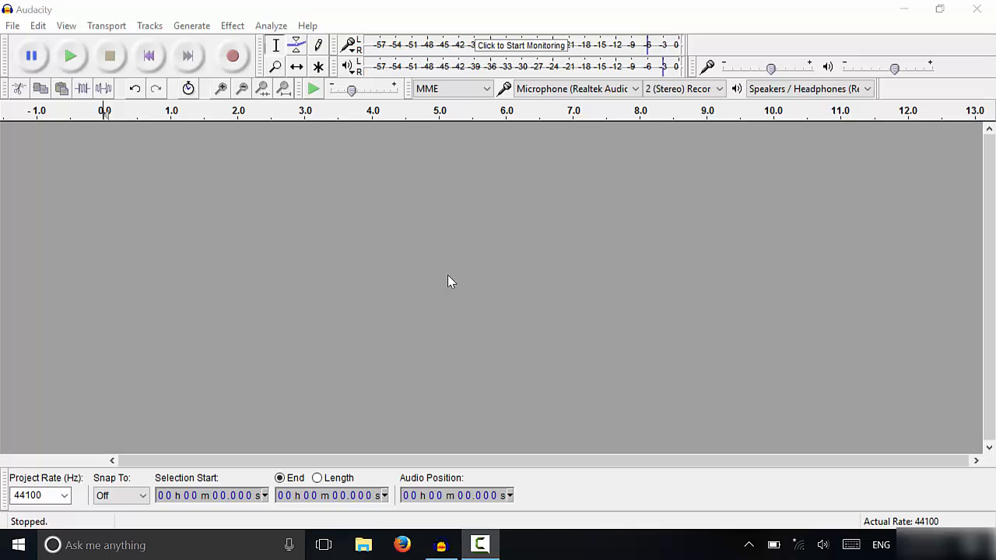
pyautogui.moveTo(306, 186)
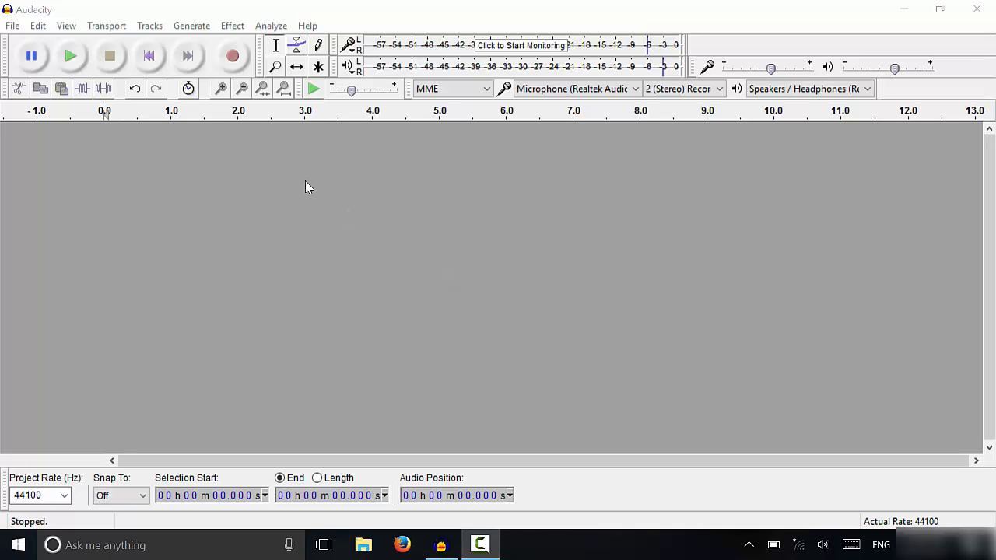
pyautogui.moveTo(267, 163)
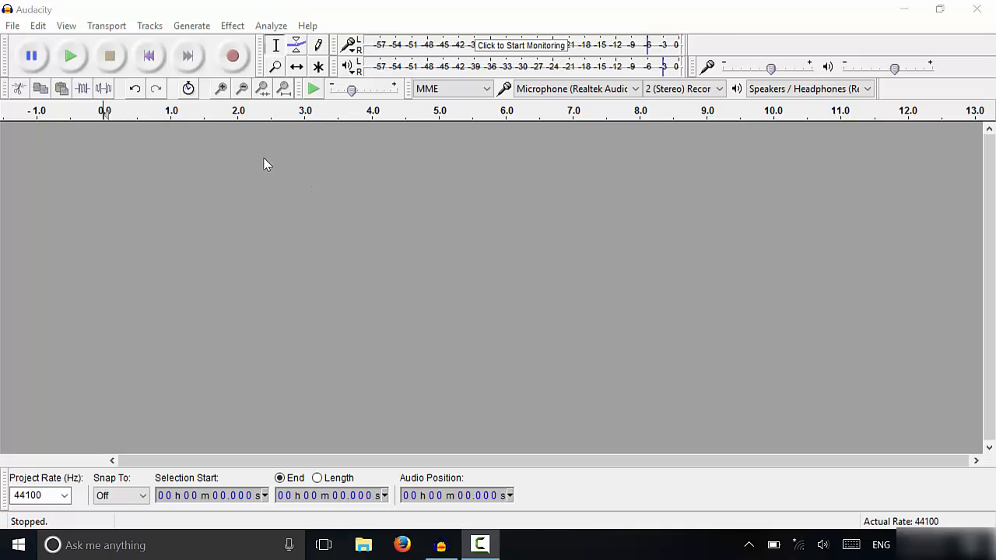
pyautogui.moveTo(110, 138)
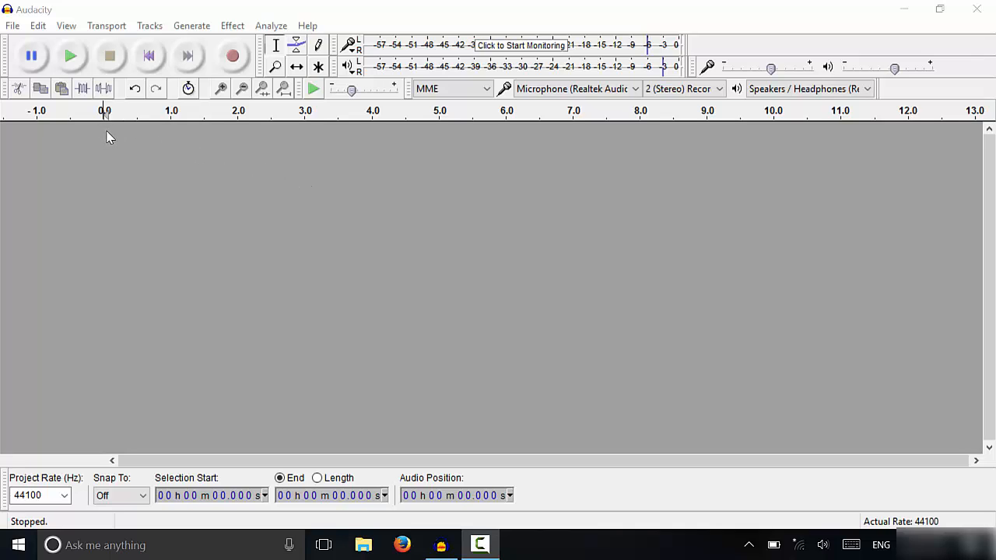
pyautogui.moveTo(172, 151)
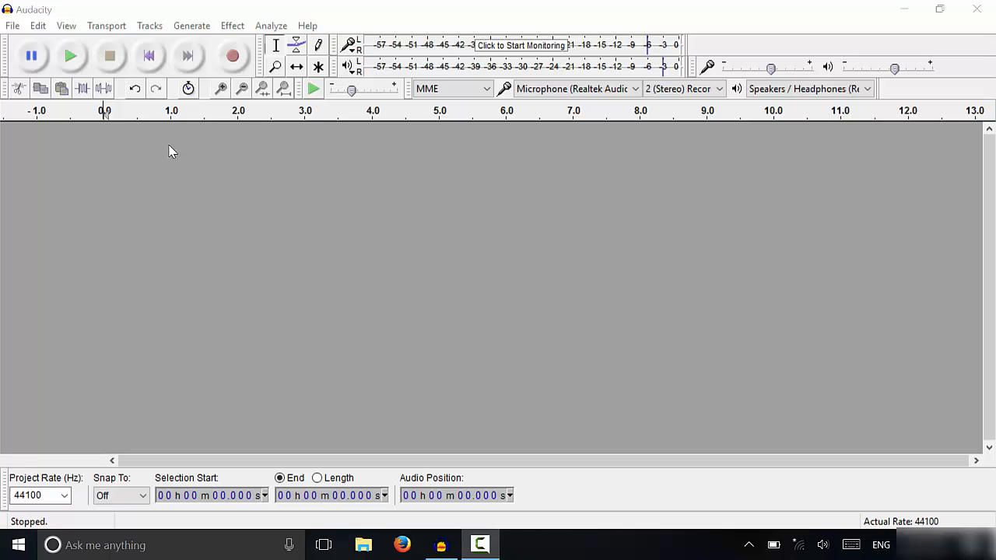
pyautogui.moveTo(187, 155)
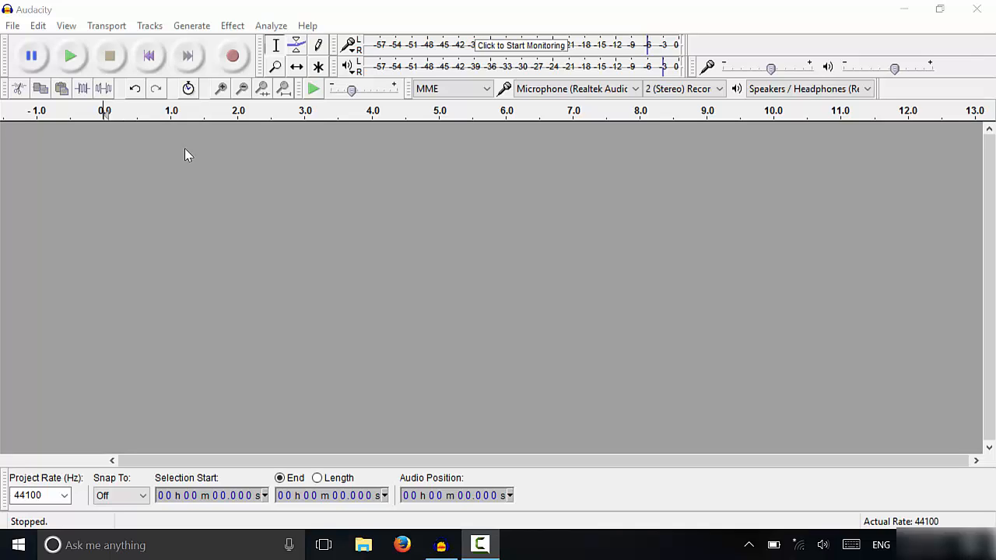
pyautogui.moveTo(114, 144)
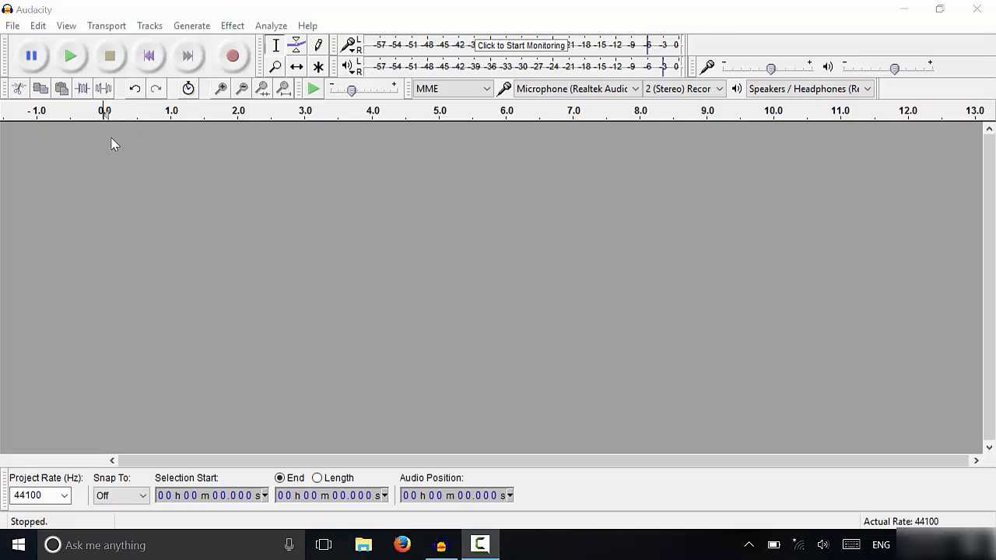
pyautogui.moveTo(105, 145)
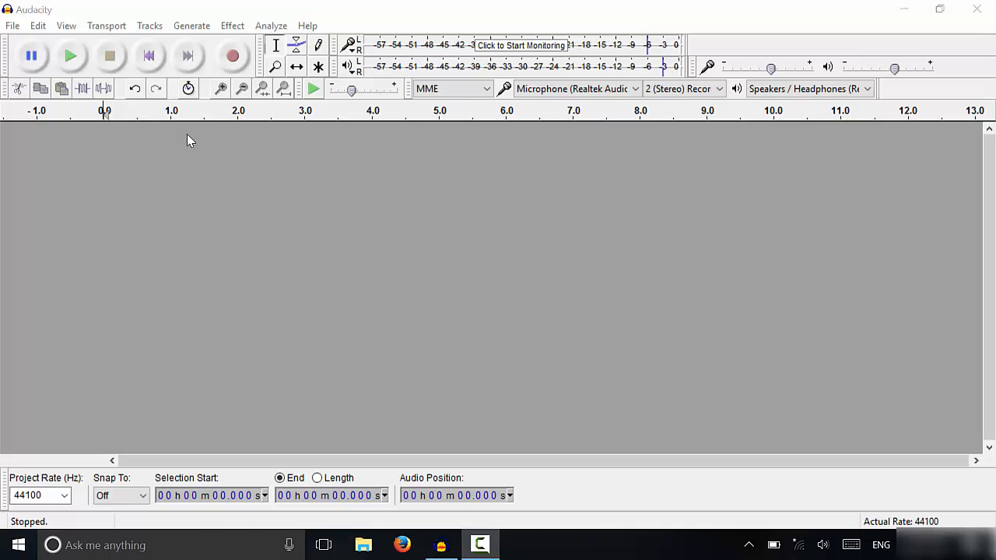
# Record about five seconds of voice into a new stereo track, then stop.
pyautogui.click(232, 55)
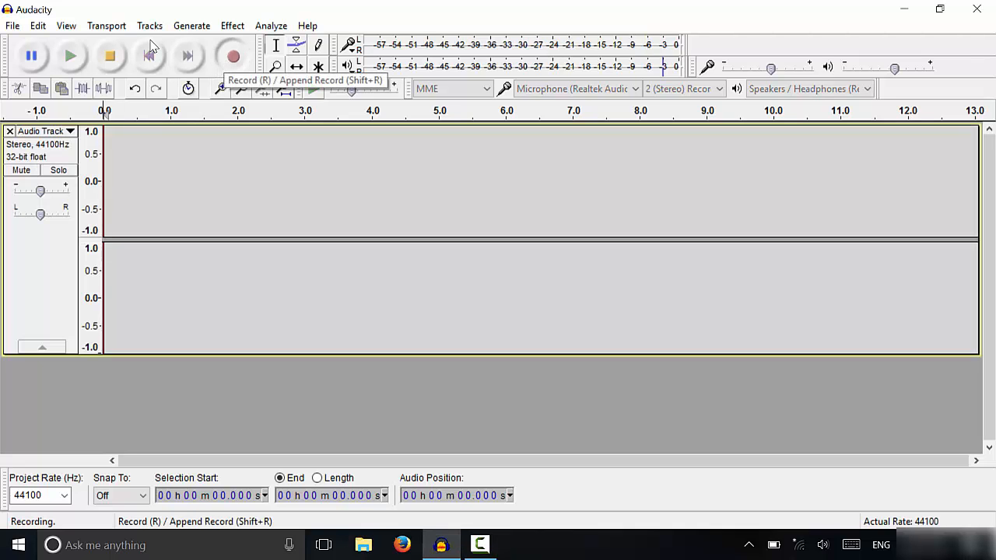
pyautogui.click(233, 55)
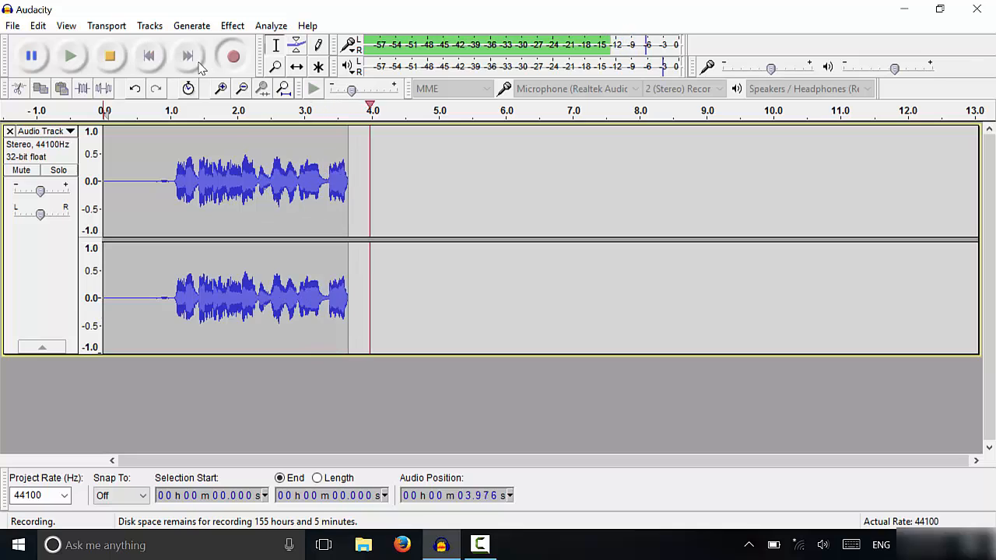
pyautogui.click(109, 55)
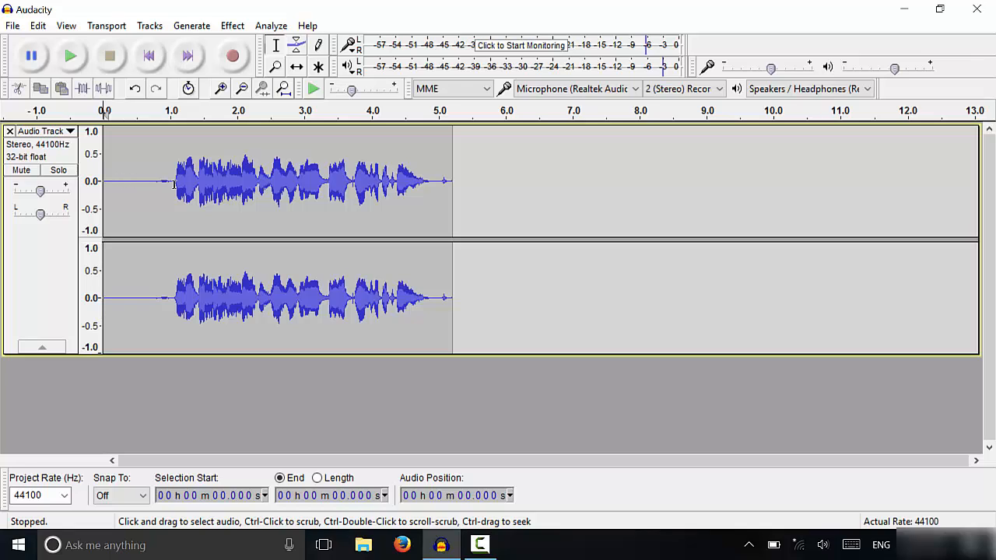
pyautogui.moveTo(343, 178)
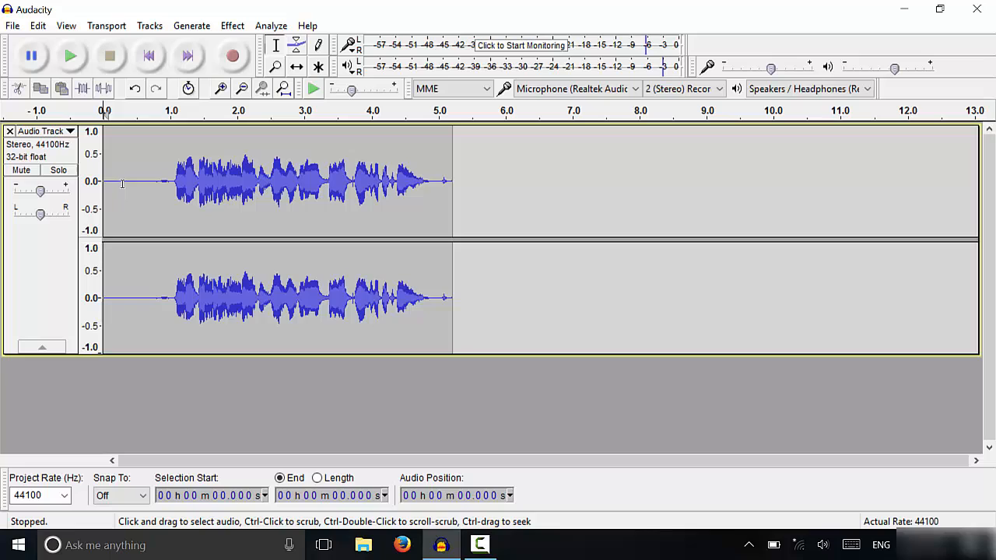
# Select the silent lead-in and capture it as the Noise Reduction noise profile.
pyautogui.moveTo(123, 187); pyautogui.dragTo(148, 187)
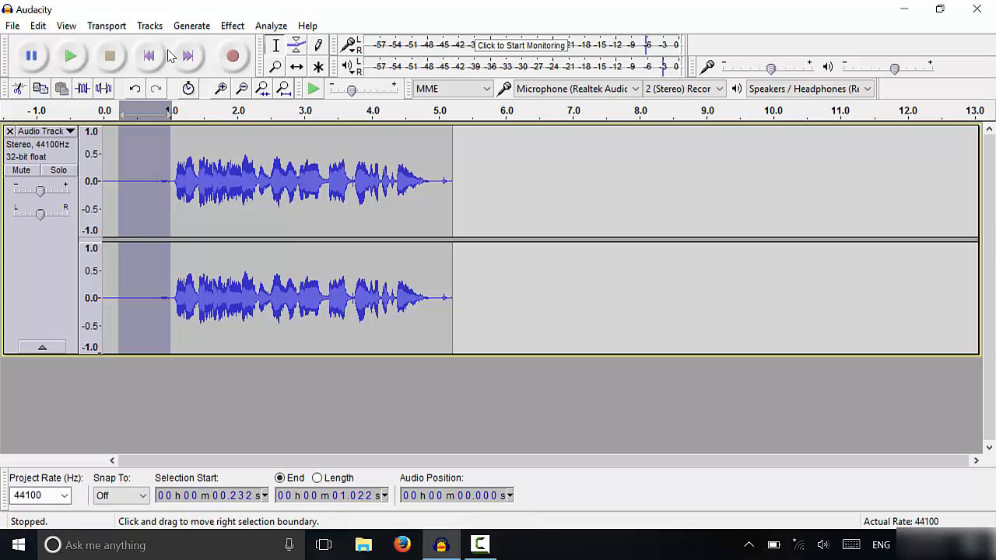
pyautogui.click(232, 26)
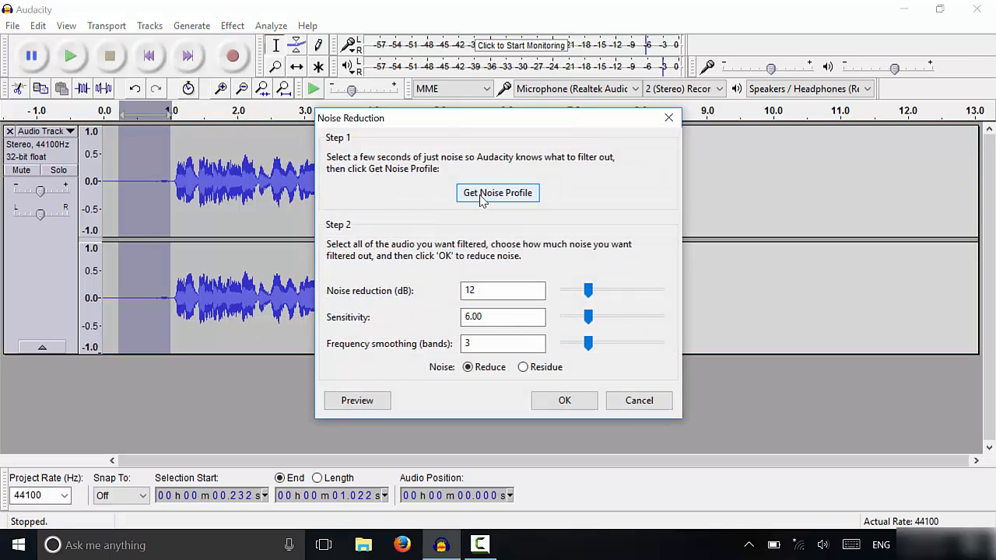
pyautogui.click(497, 193)
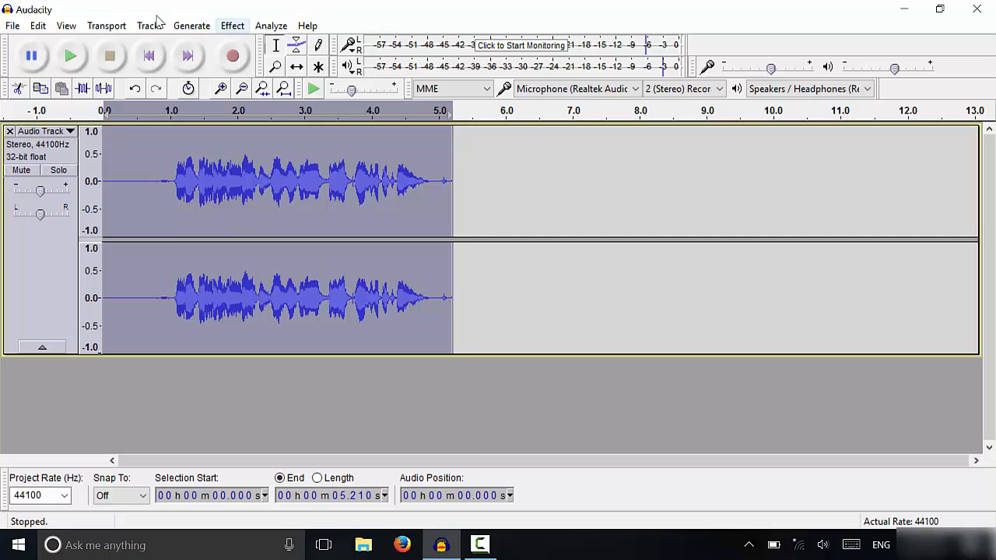
# Apply Noise Reduction at 12 dB, sensitivity 6, smoothing 3 to the whole clip.
pyautogui.click(232, 26)
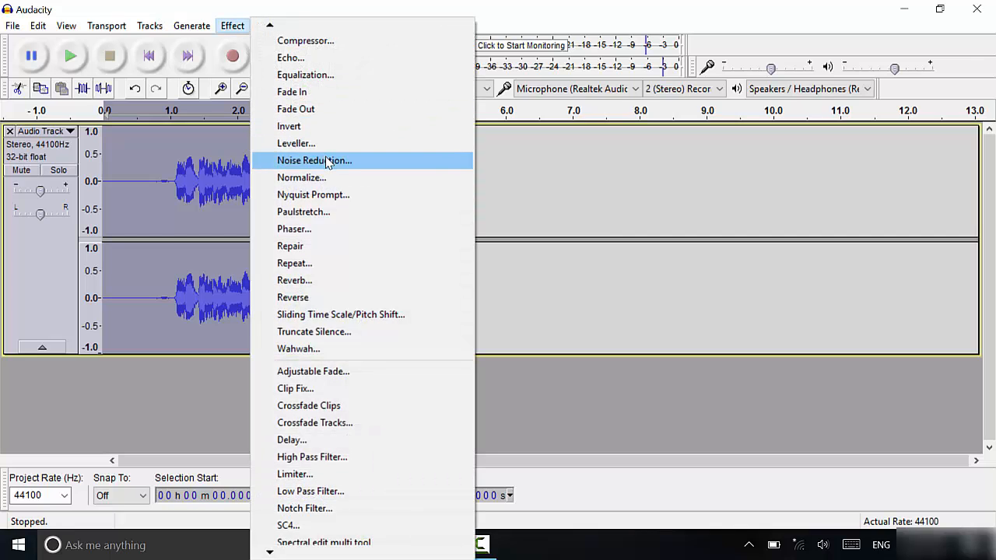
pyautogui.click(314, 161)
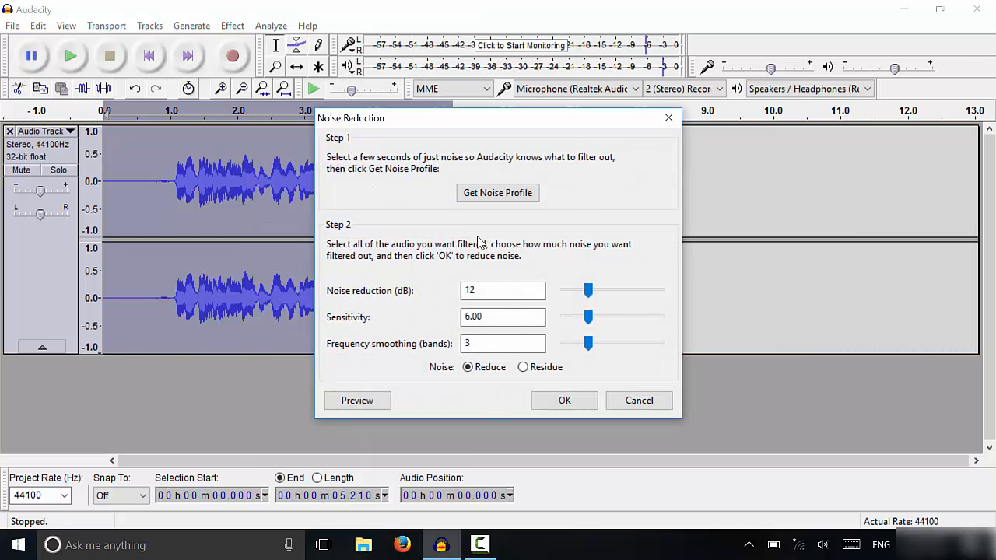
pyautogui.moveTo(489, 389)
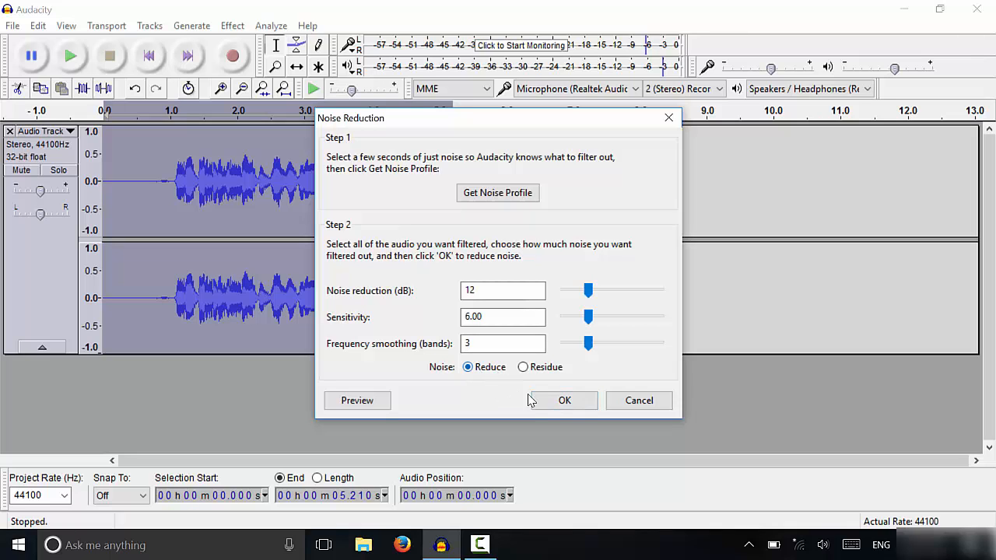
pyautogui.click(564, 400)
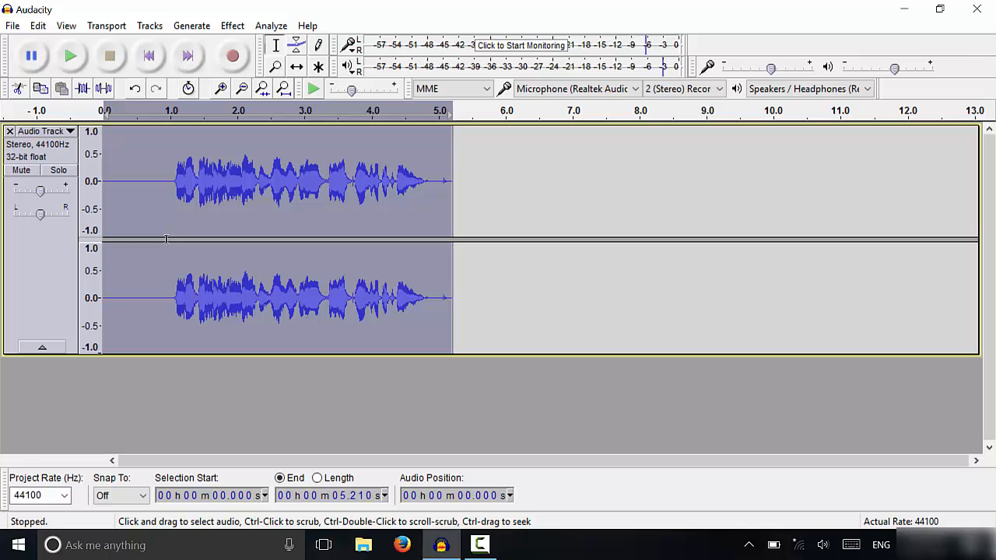
pyautogui.moveTo(124, 198)
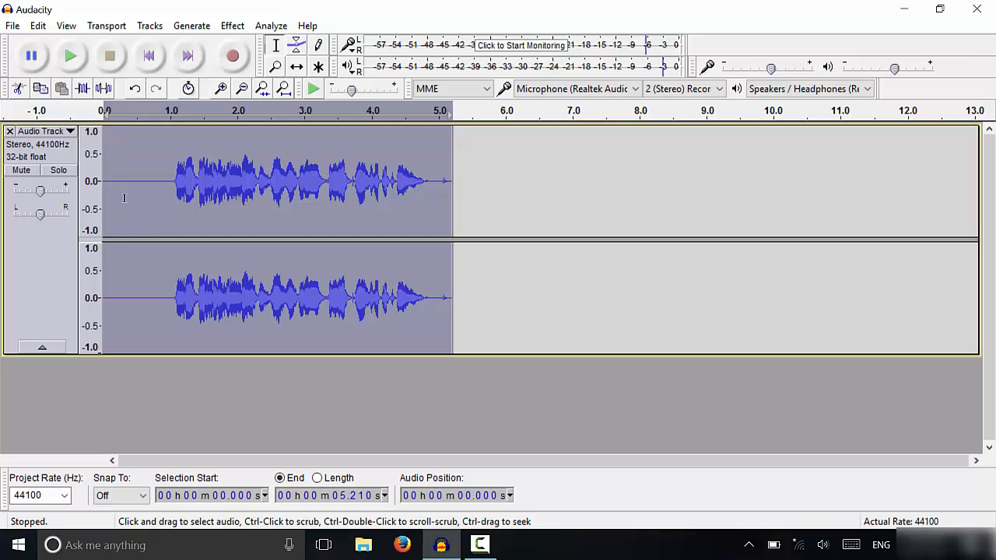
pyautogui.moveTo(165, 188)
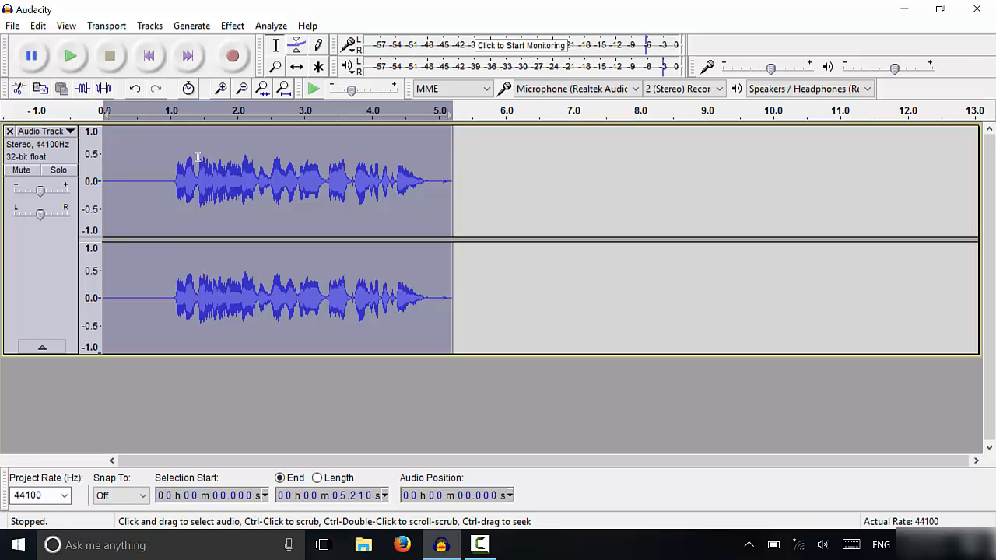
# Apply the Compressor with threshold −18 dB, noise floor −40 dB, ratio 2:1, make-up gain on.
pyautogui.click(232, 26)
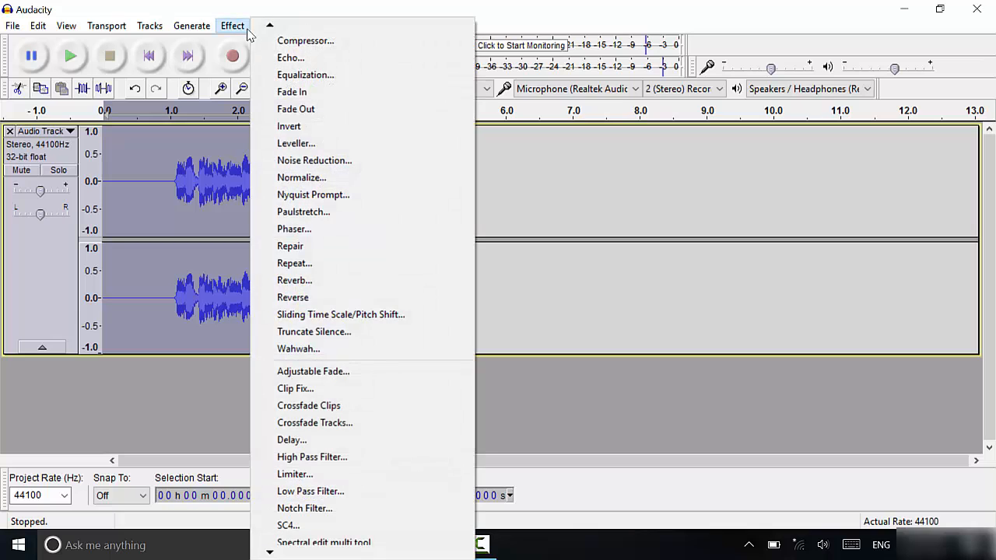
pyautogui.click(305, 40)
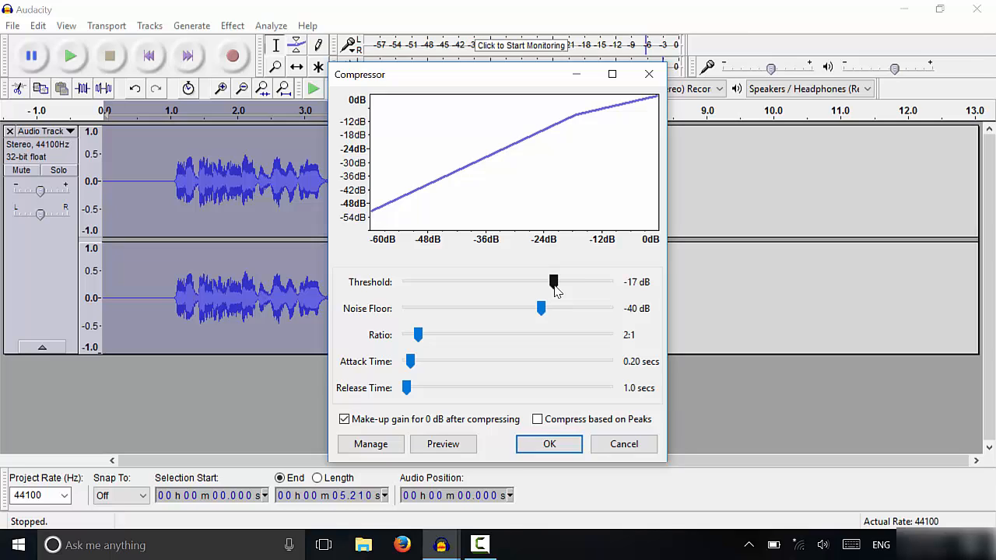
pyautogui.moveTo(371, 197)
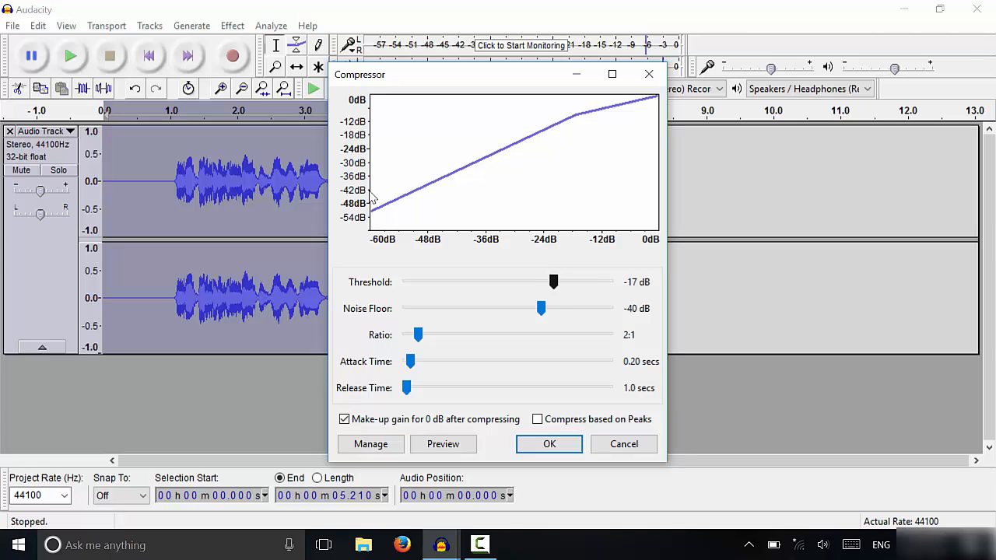
pyautogui.moveTo(554, 282); pyautogui.dragTo(550, 282)
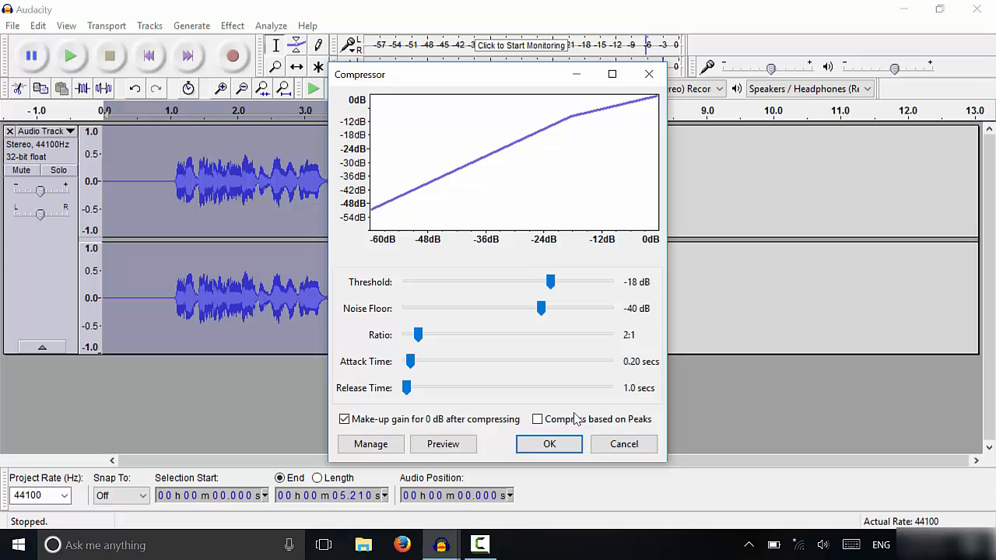
pyautogui.click(549, 443)
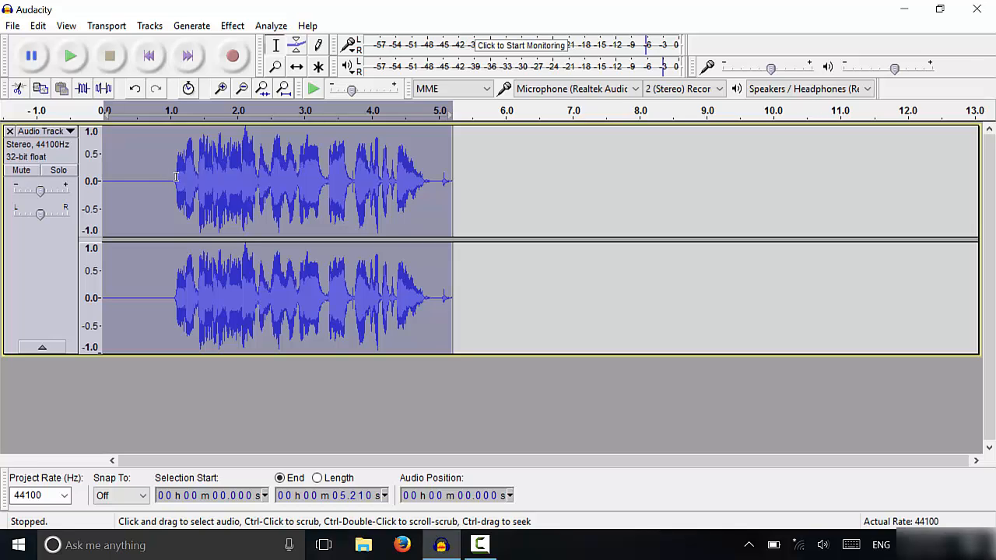
pyautogui.moveTo(165, 162)
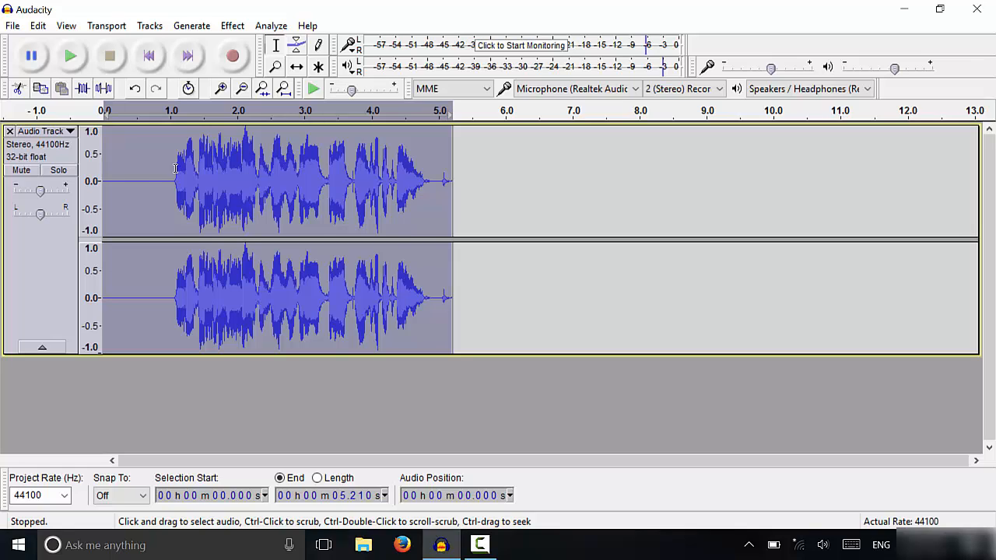
pyautogui.moveTo(161, 171)
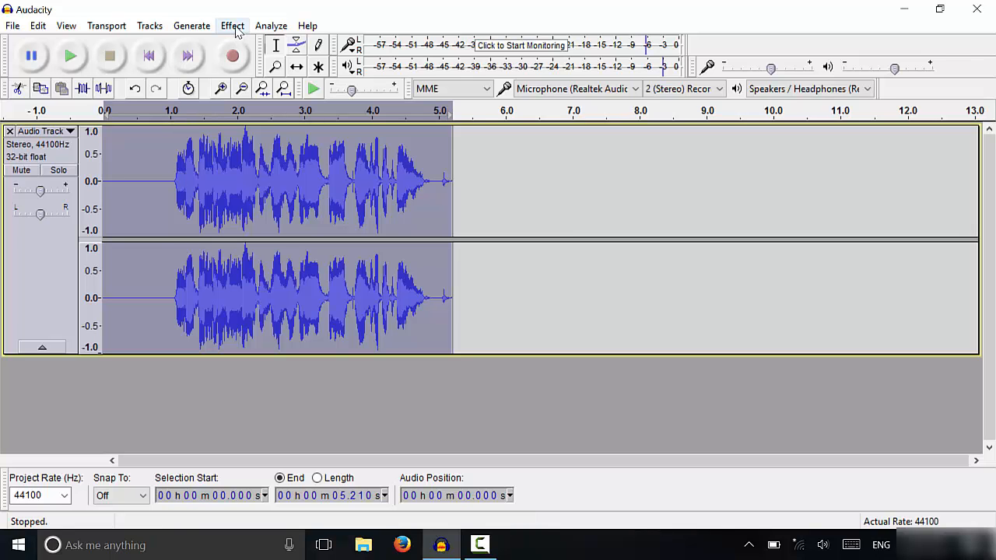
# Apply Bass and Treble with bass 2.0 dB, treble 2.0 dB and level −1.0 dB.
pyautogui.click(232, 26)
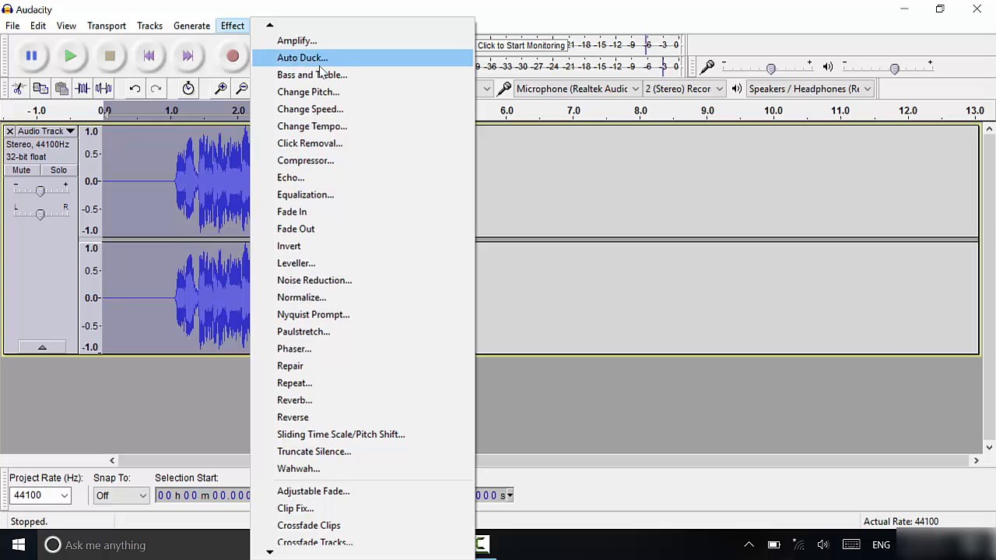
pyautogui.click(312, 74)
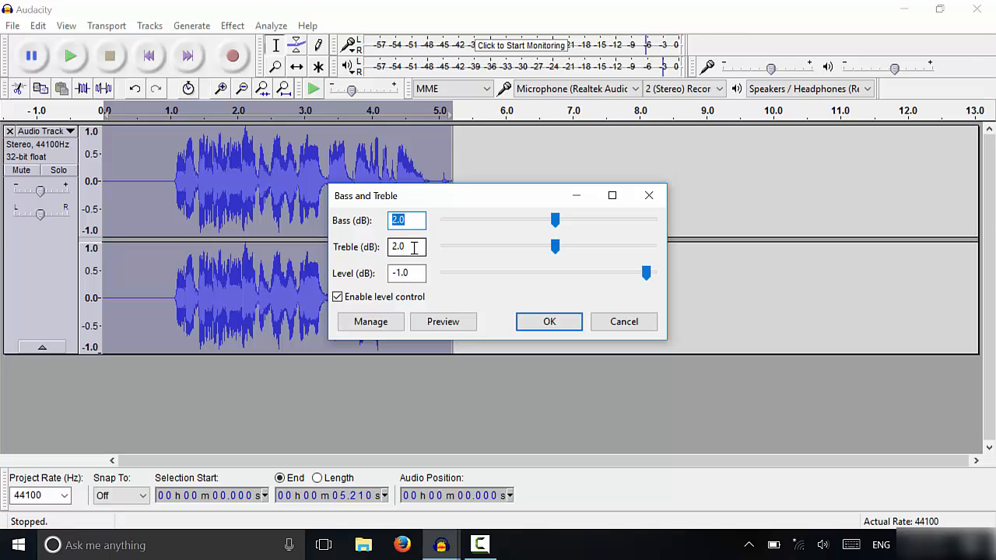
pyautogui.click(405, 220)
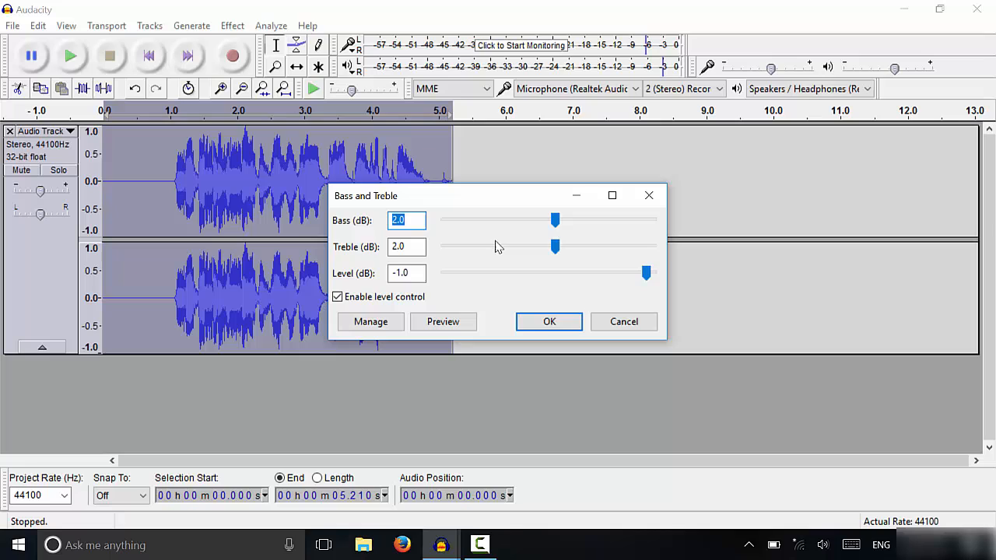
pyautogui.click(406, 247)
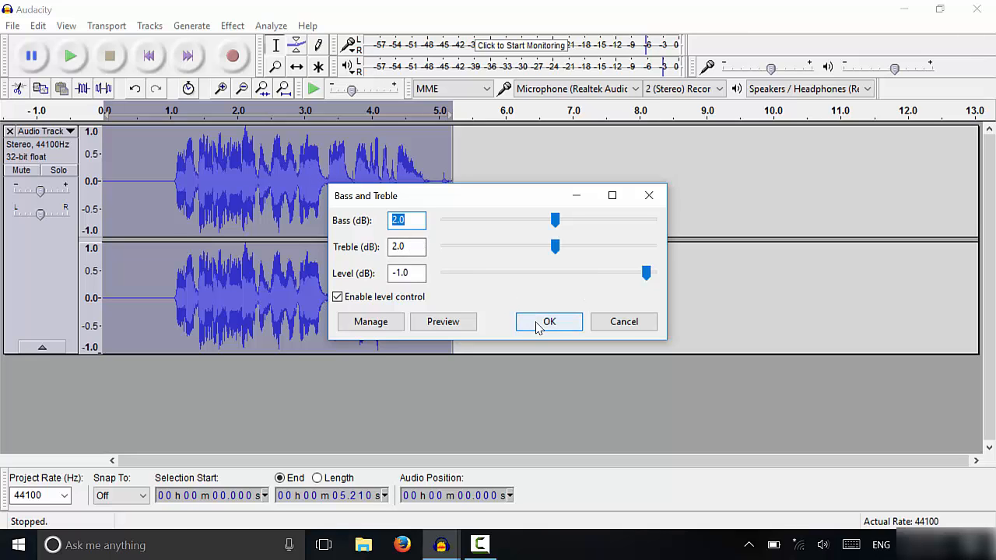
pyautogui.click(549, 322)
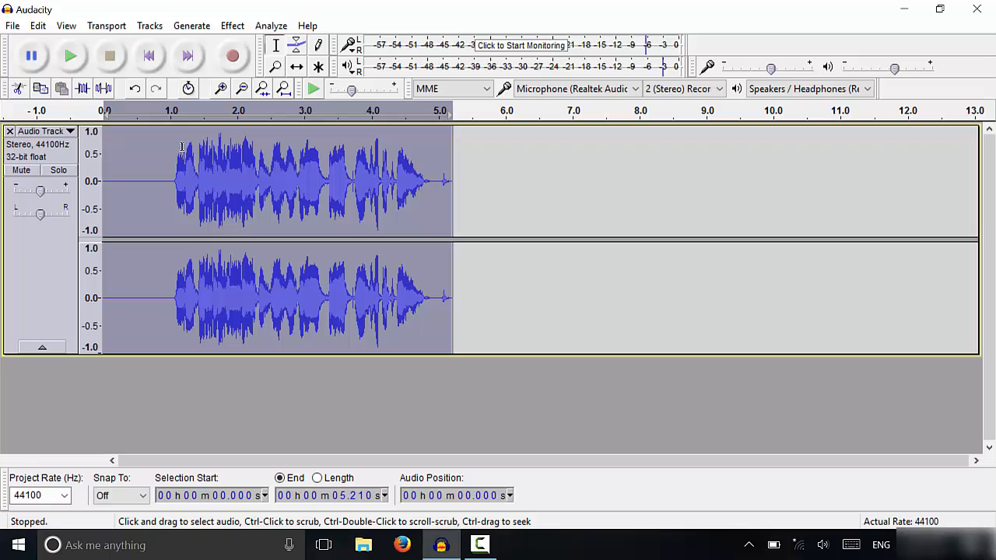
pyautogui.moveTo(204, 157)
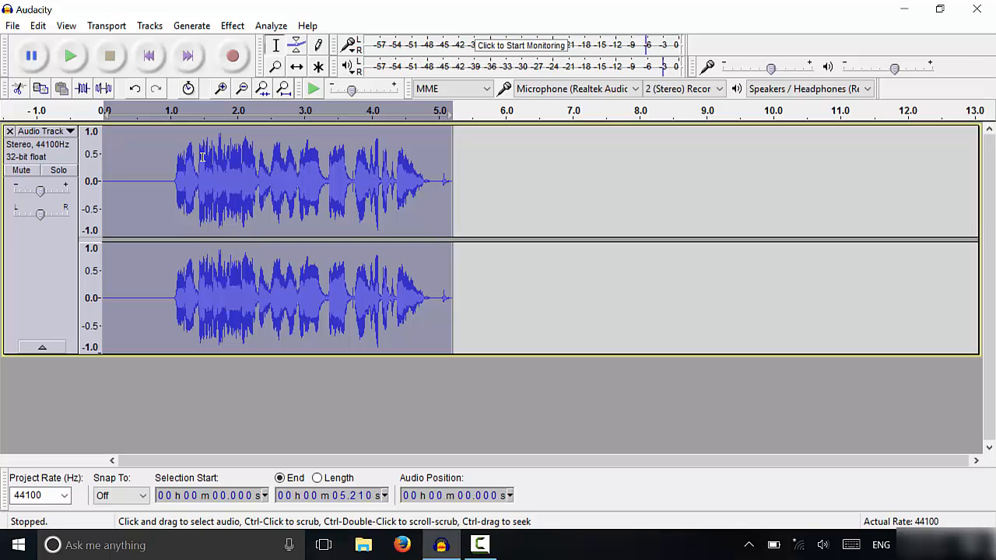
pyautogui.moveTo(215, 172)
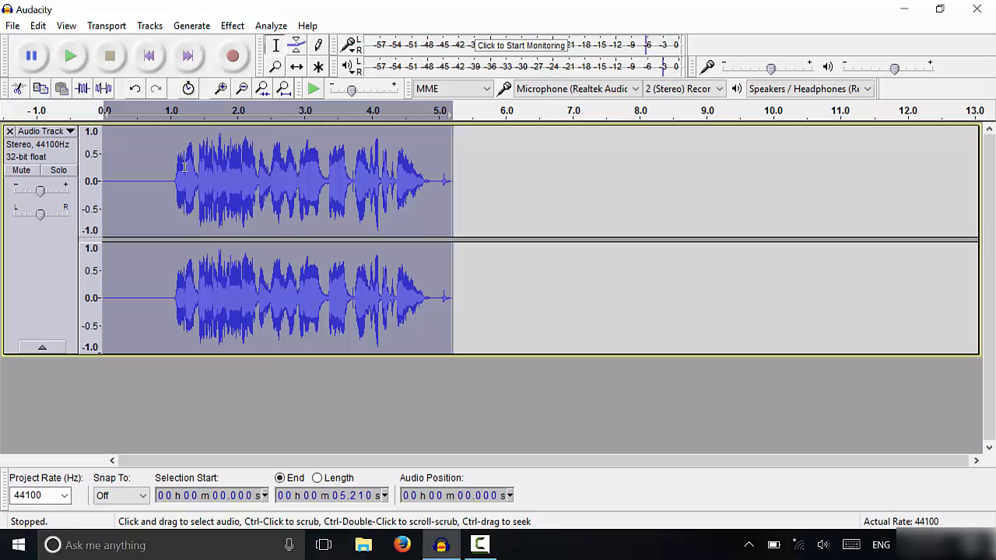
pyautogui.moveTo(222, 145)
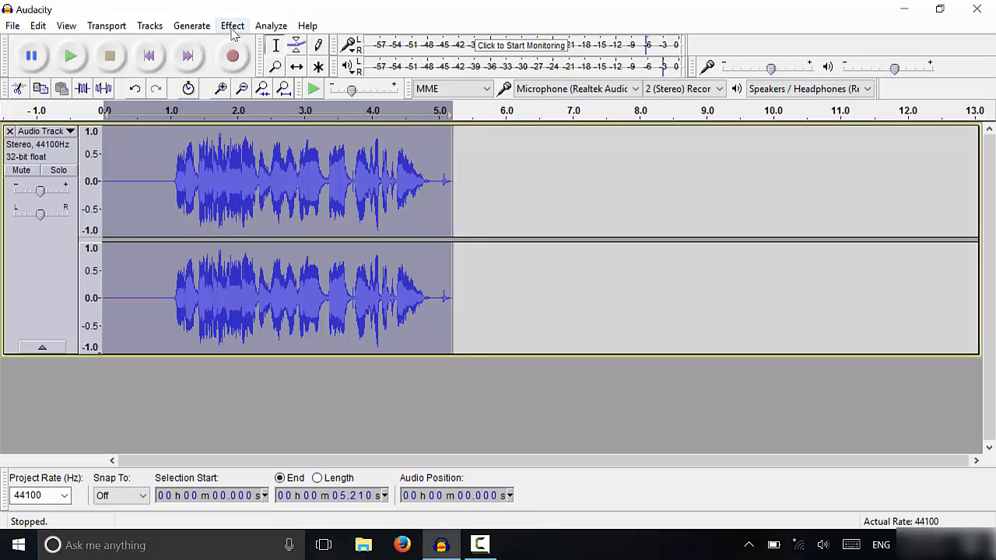
# Open the Limiter effect from the Effect menu.
pyautogui.click(233, 26)
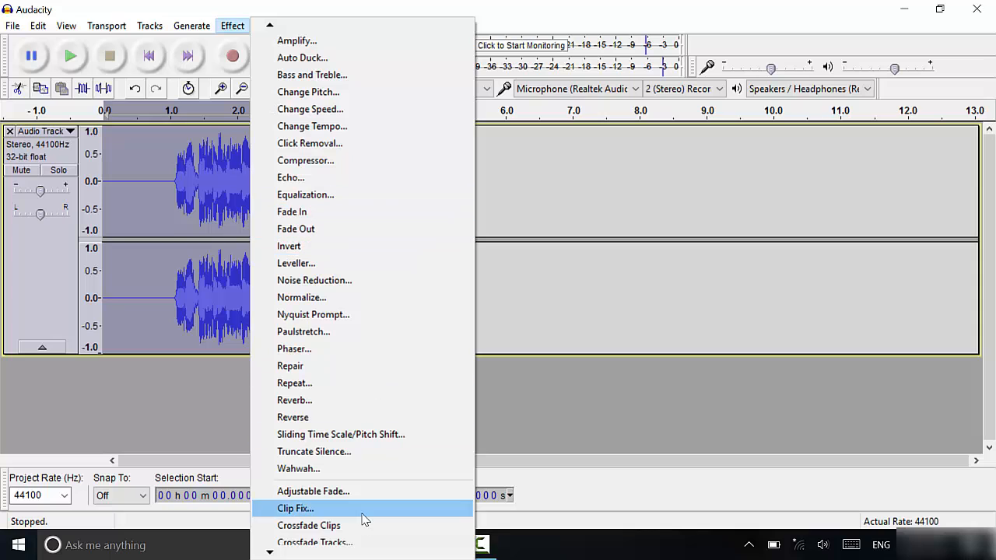
pyautogui.scroll(-3)
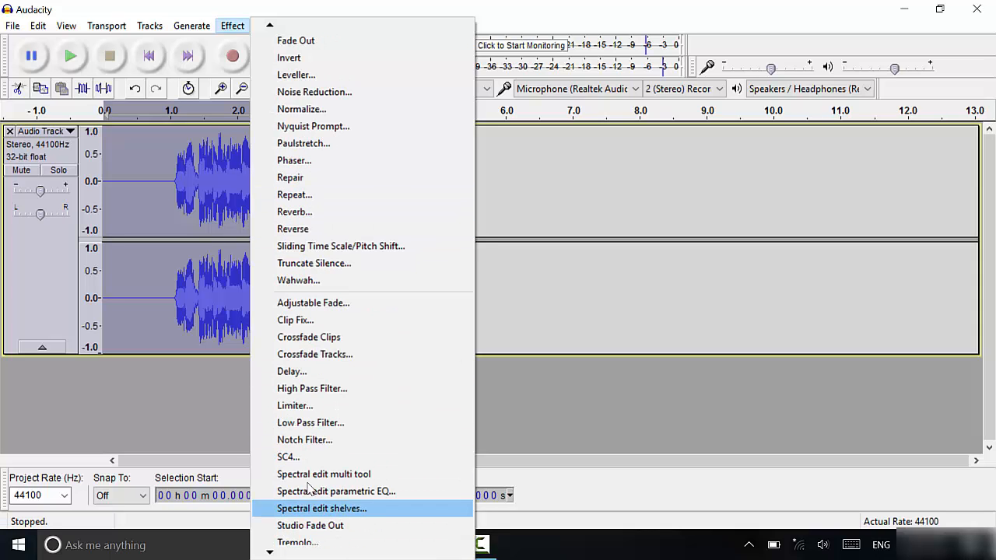
pyautogui.click(294, 405)
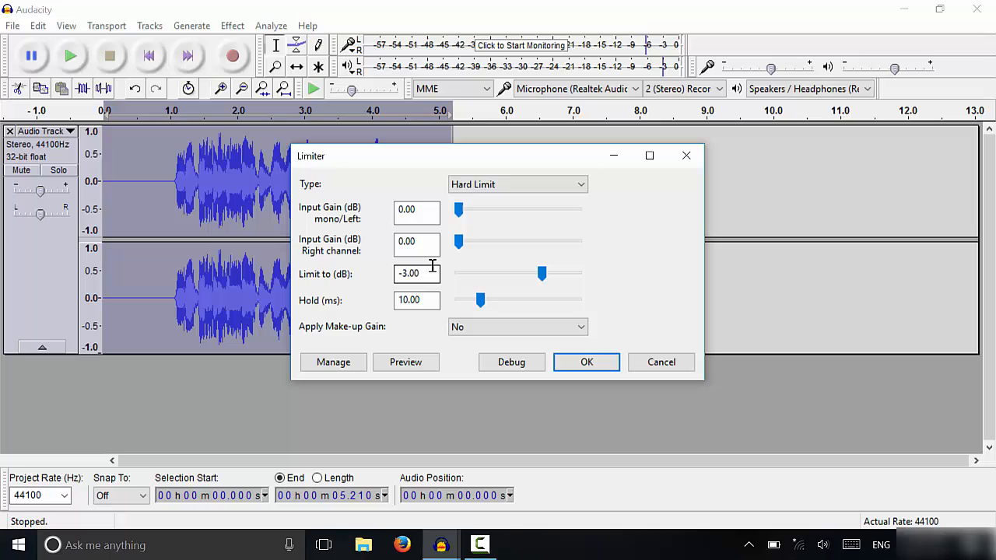
pyautogui.click(518, 185)
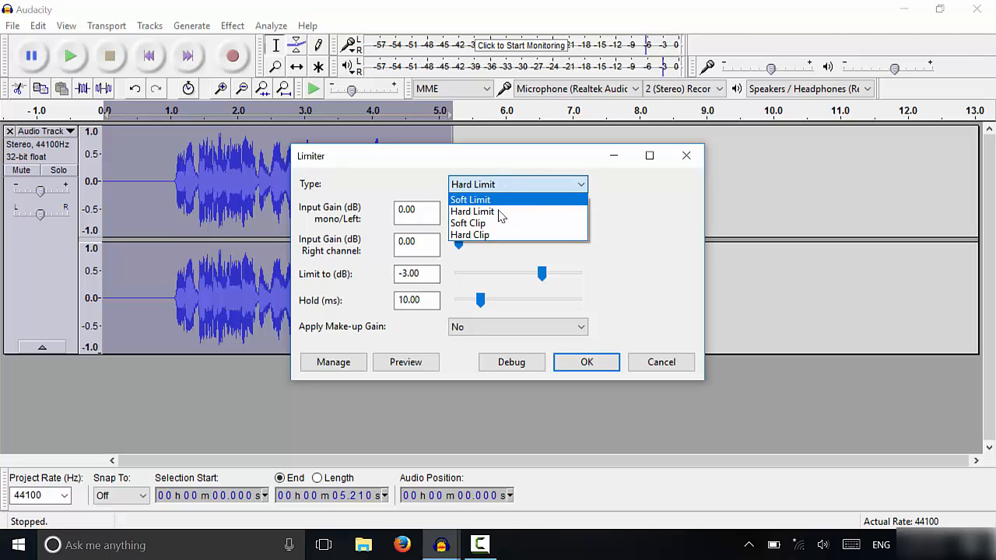
# Apply a Hard Limit limiter capped at −4 dB.
pyautogui.click(472, 211)
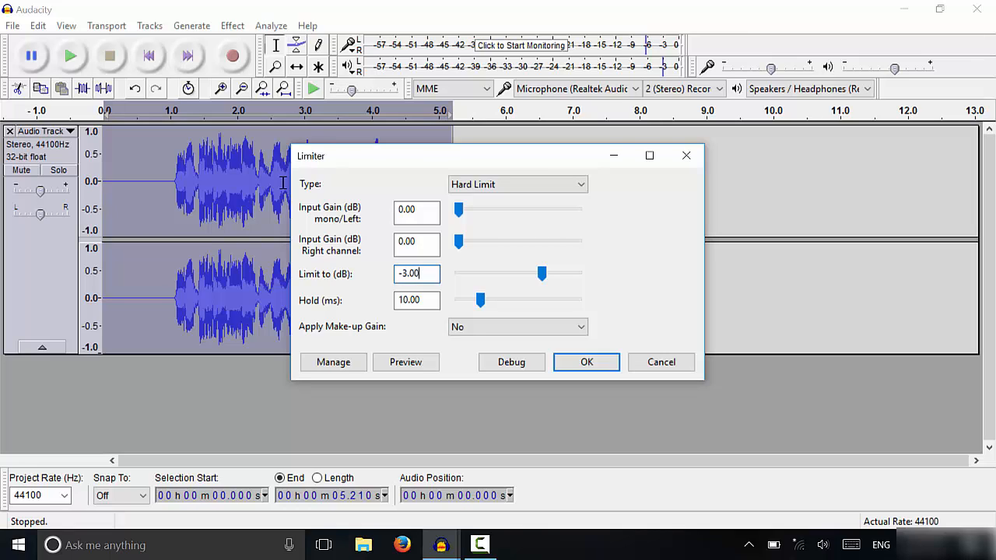
pyautogui.tripleClick(417, 274)
pyautogui.write('-4')
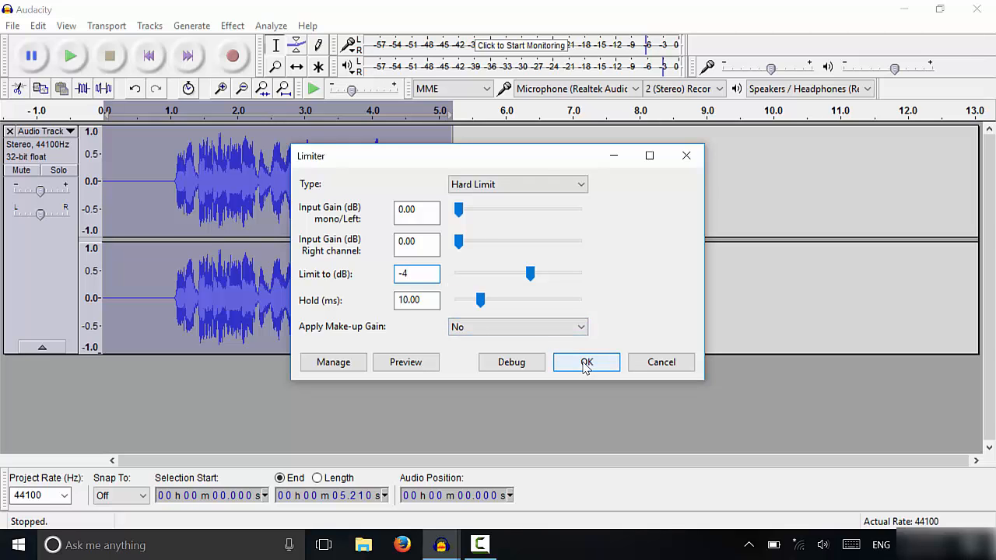
pyautogui.click(586, 362)
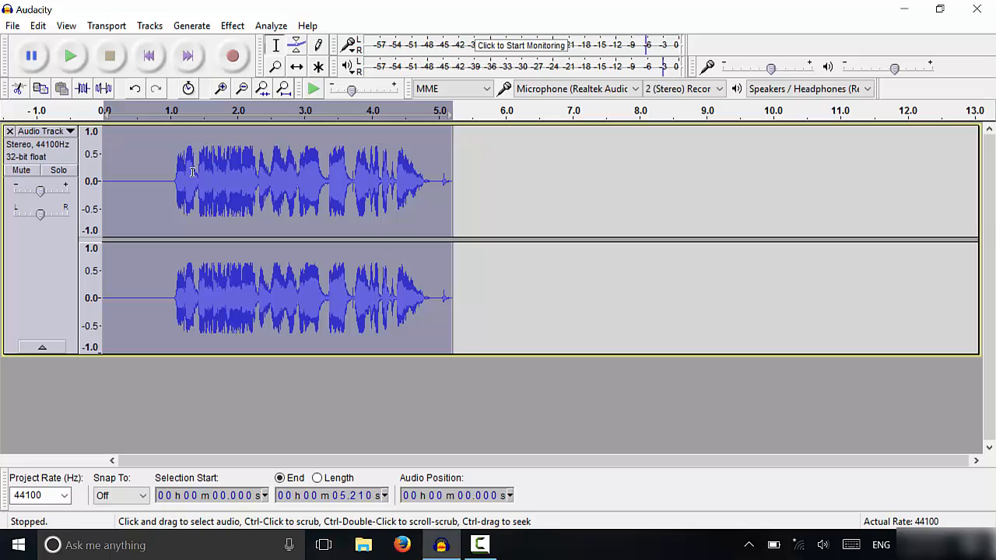
pyautogui.moveTo(208, 150)
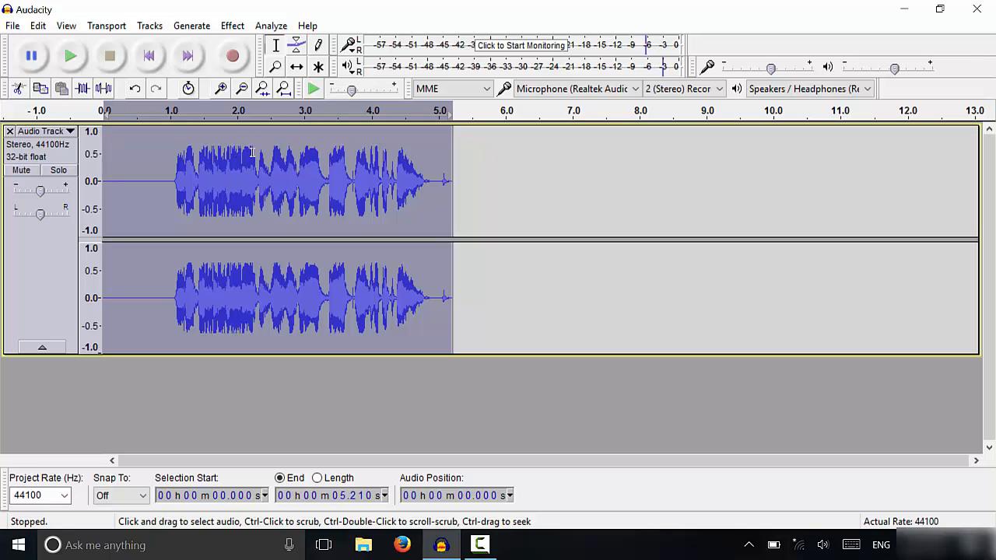
pyautogui.moveTo(218, 199)
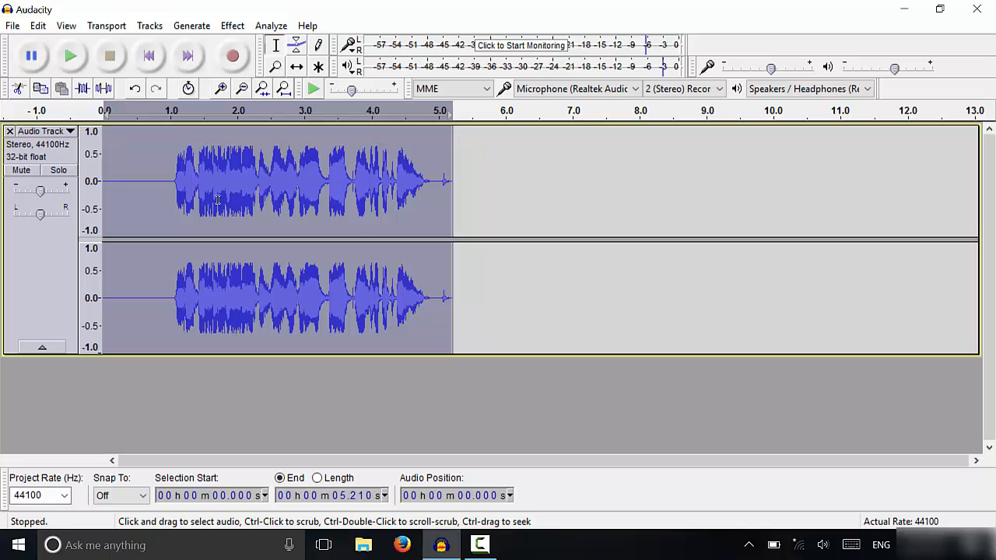
pyautogui.moveTo(499, 214)
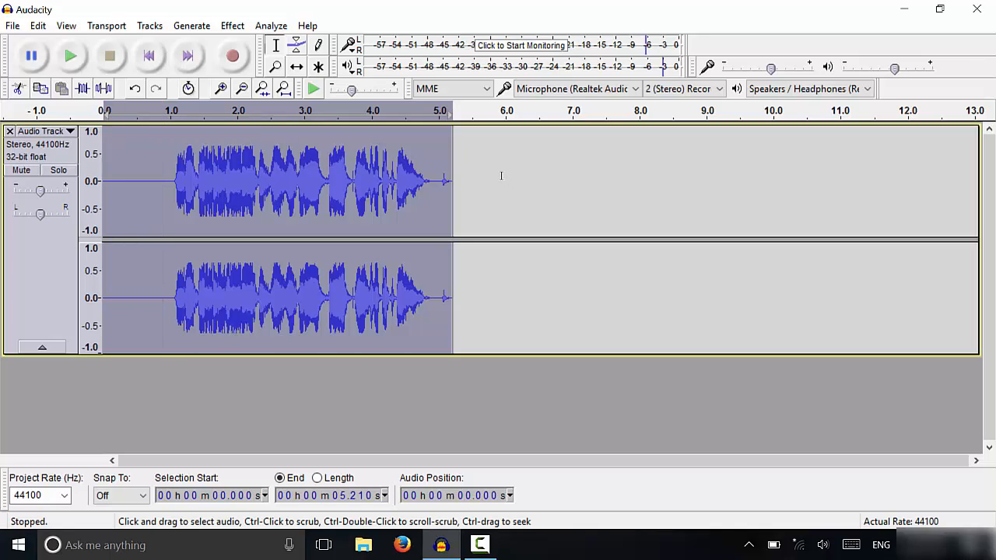
pyautogui.moveTo(510, 186)
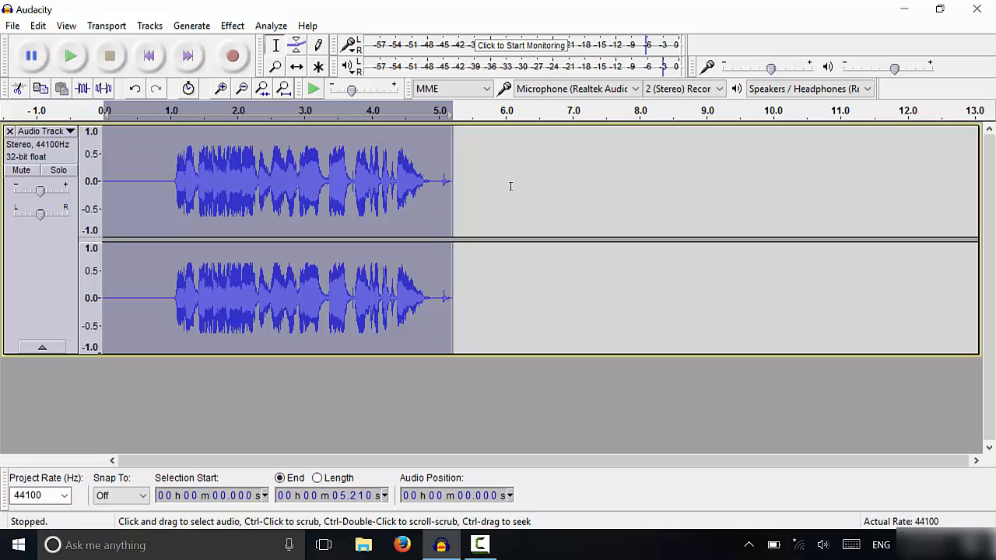